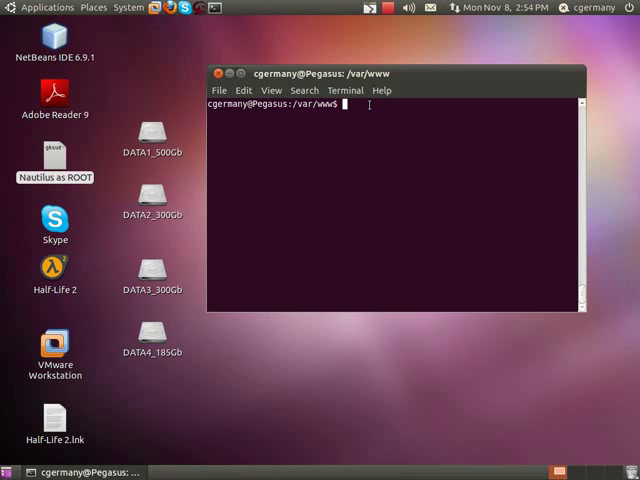
# - List /var/www, showing NOT_INDEX.html and the PUBLIC and PUBLIC2 folders
pyautogui.write('ls')
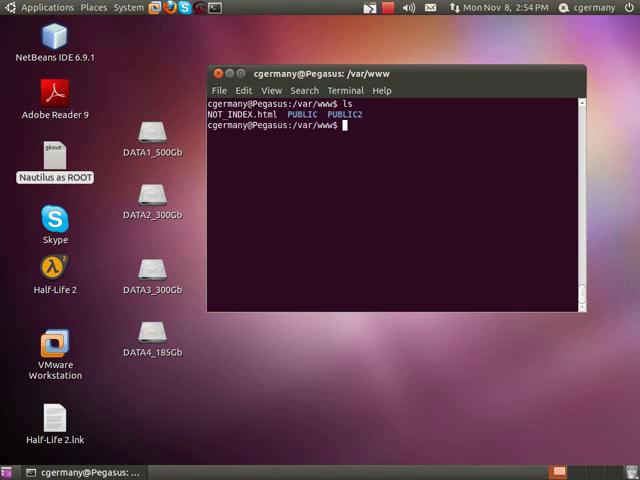
pyautogui.write('cd')
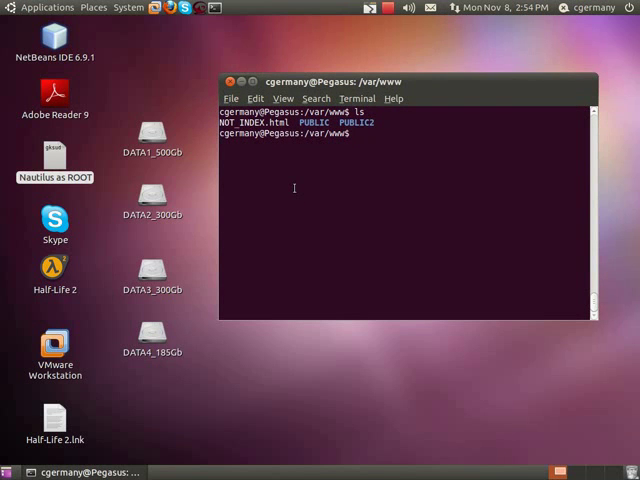
# - Launch gedit with administrator rights via gksudo from the run prompt
pyautogui.press('alt+F2')
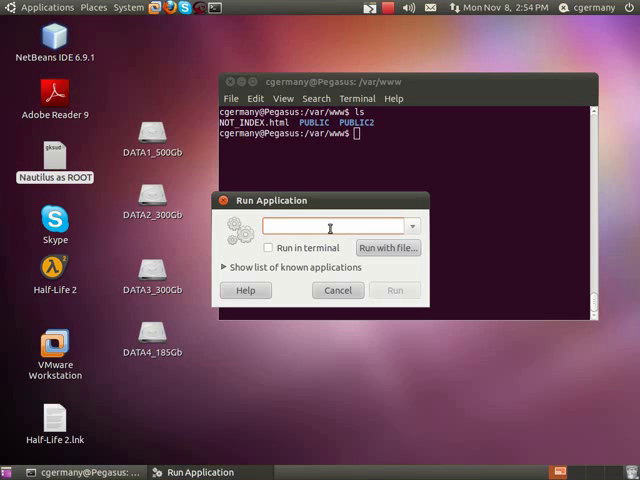
pyautogui.write('gksudo')
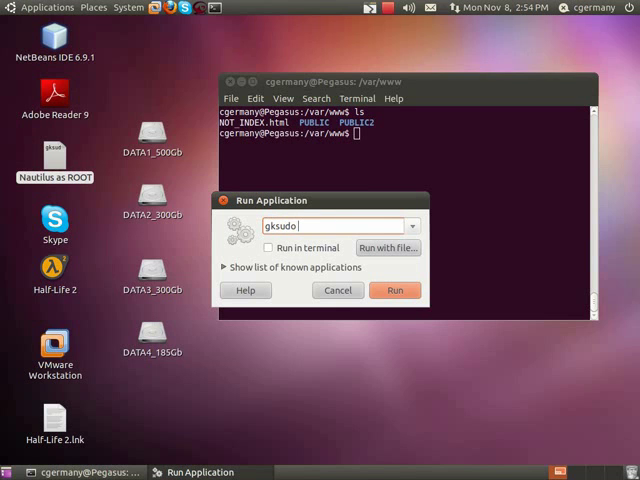
pyautogui.click(337, 290)
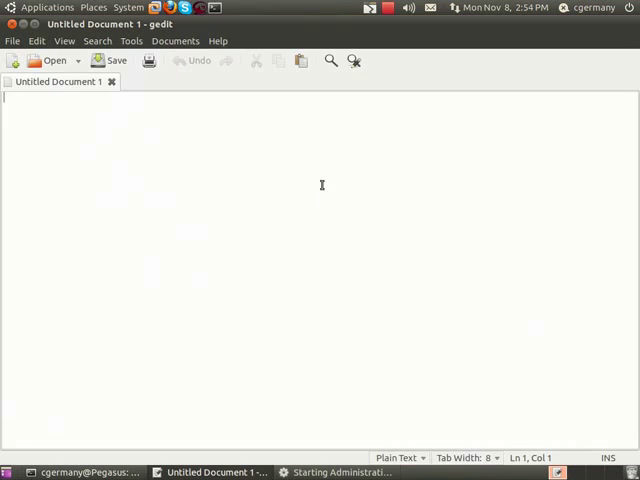
# - Open /etc/apache2/sites-available/default in the root gedit
pyautogui.click(48, 60)
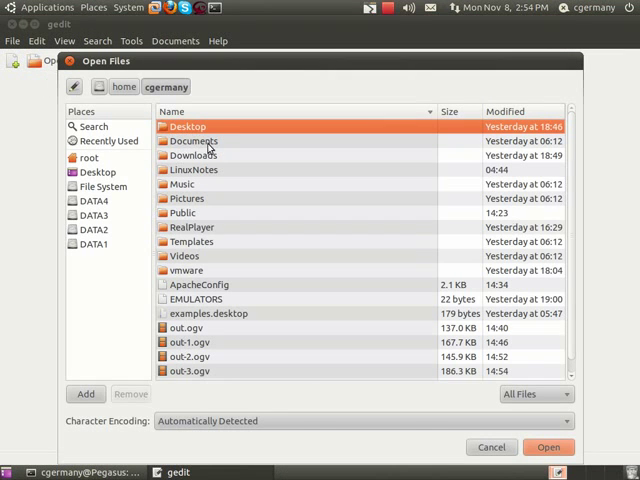
pyautogui.click(103, 186)
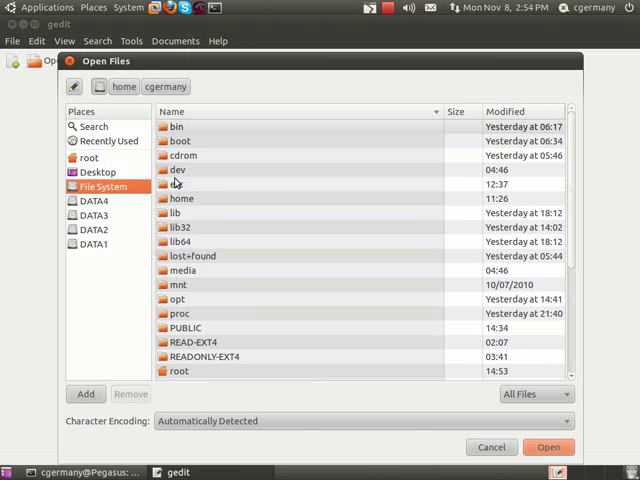
pyautogui.doubleClick(178, 184)
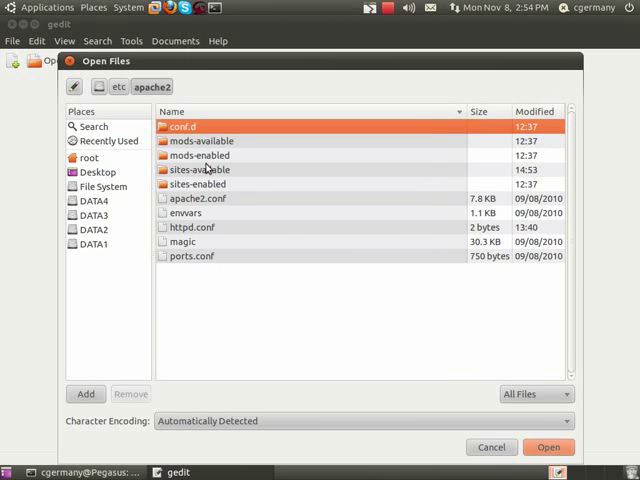
pyautogui.moveTo(223, 185)
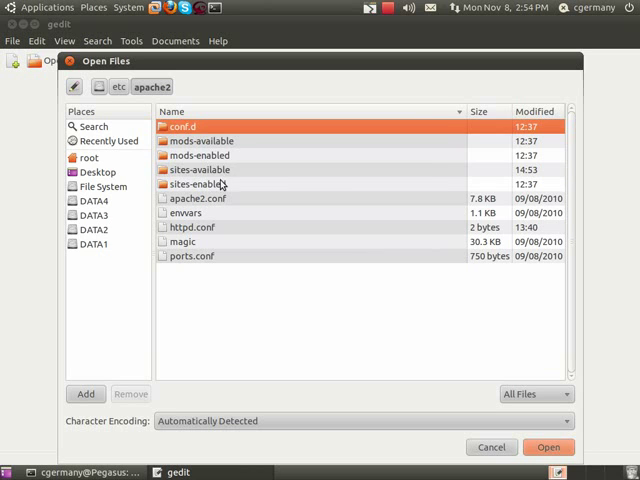
pyautogui.doubleClick(196, 169)
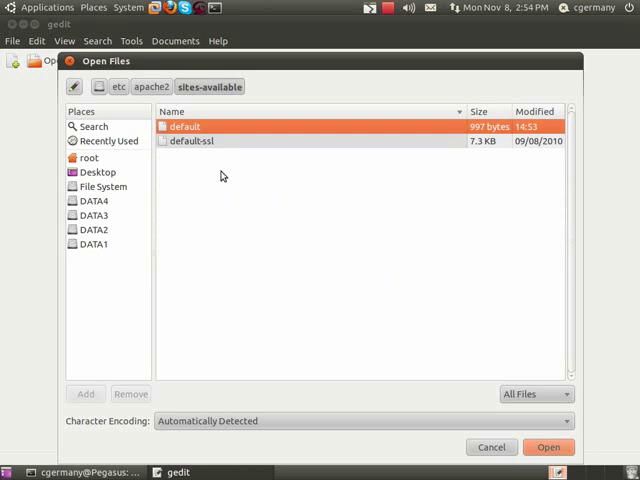
pyautogui.click(552, 446)
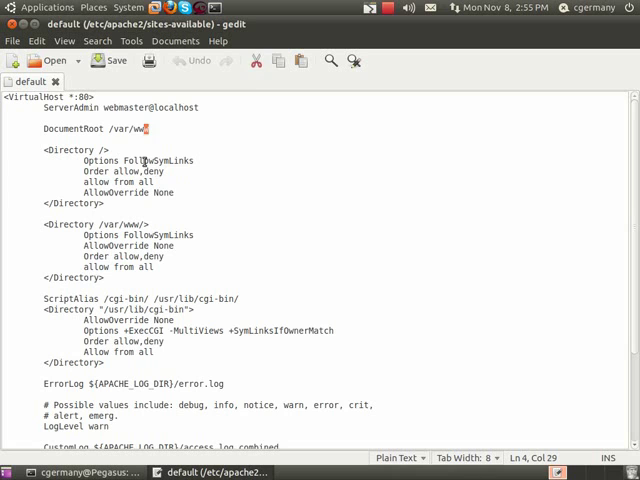
pyautogui.click(172, 192)
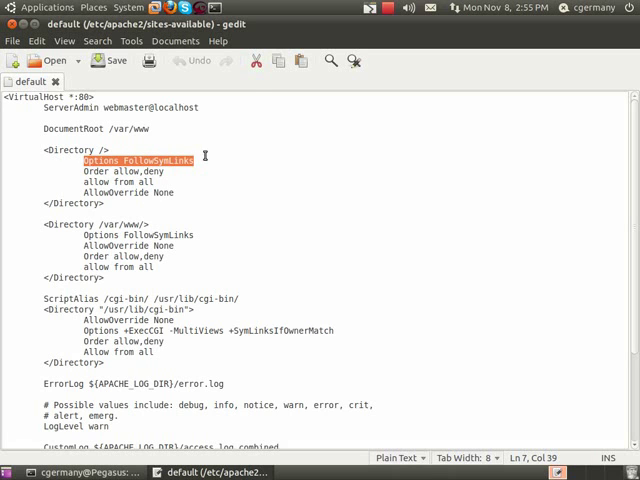
pyautogui.moveTo(207, 158)
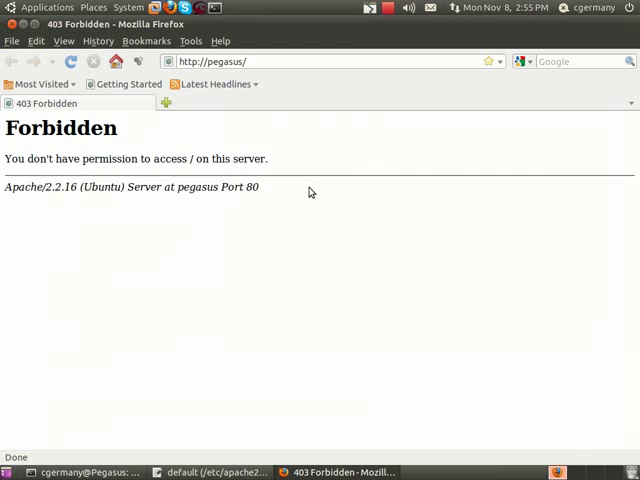
pyautogui.moveTo(120, 84)
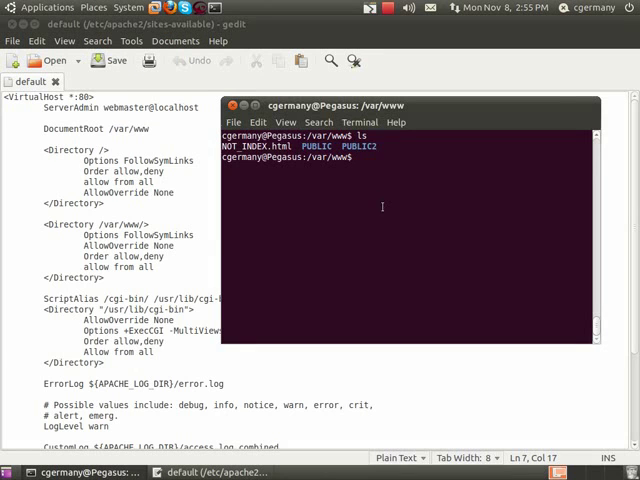
# - Rename NOT_INDEX.html to index.html with sudo mv
pyautogui.write('sudo mv')
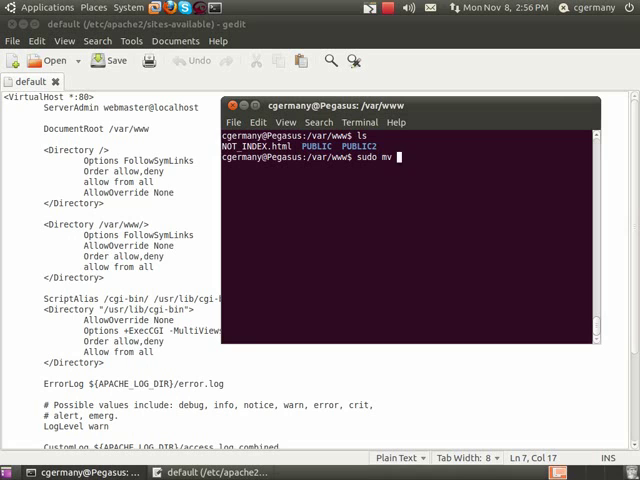
pyautogui.write('NOT_INDEX')
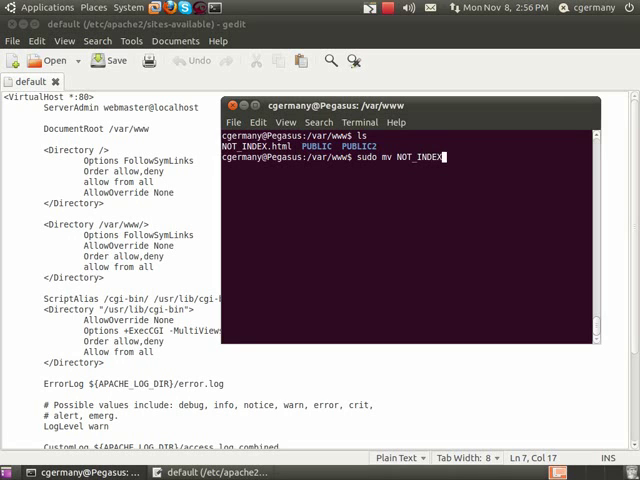
pyautogui.write('.html index.')
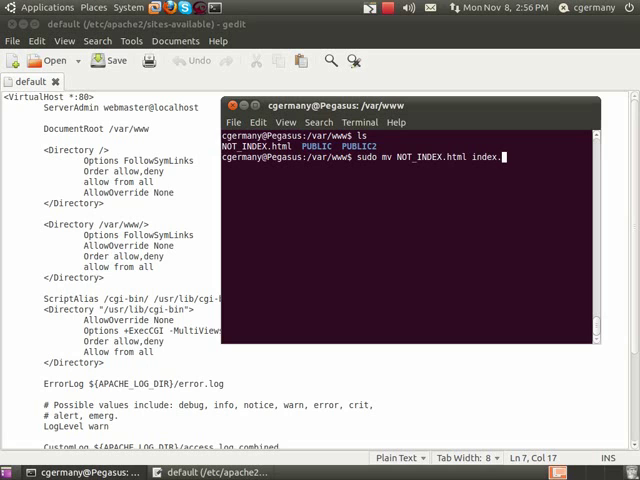
pyautogui.write('html')
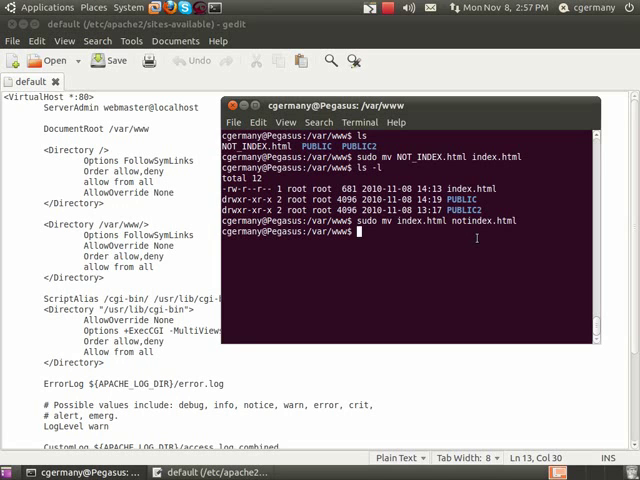
# - Rename index.html to notindex.html with sudo mv
pyautogui.write('sudo mv index.html notindex.html')
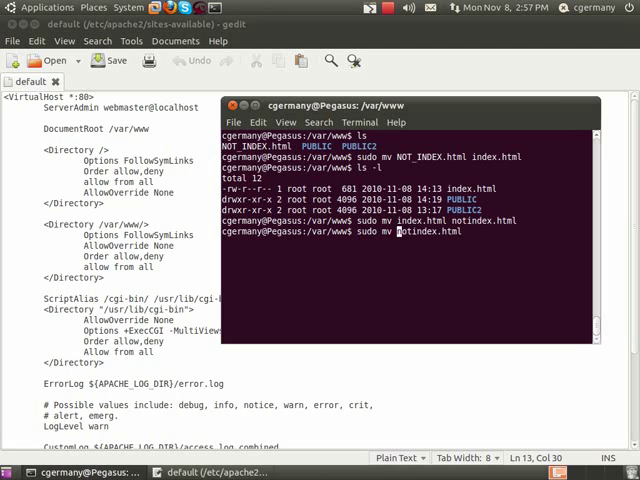
pyautogui.write('i')
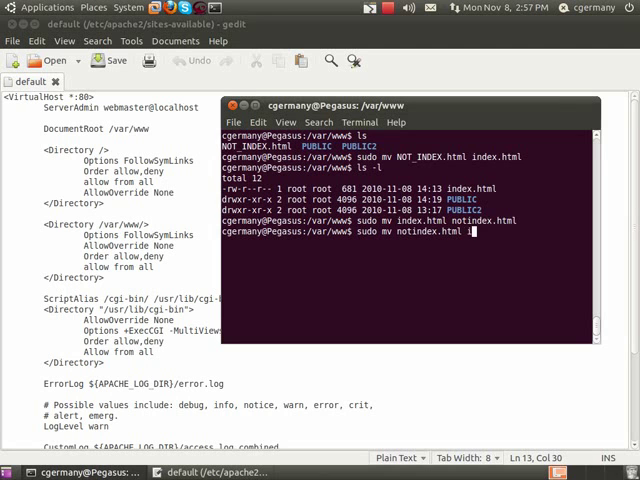
pyautogui.press('Return')
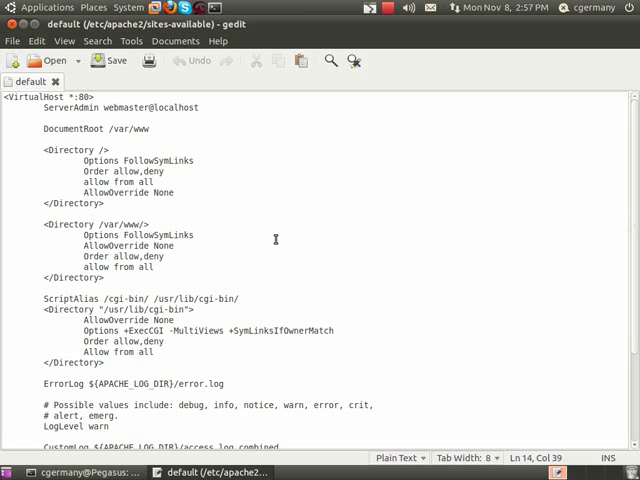
# - Add Indexes and MultiViews around FollowSymLinks in the /var/www/ Options line
pyautogui.click(172, 234)
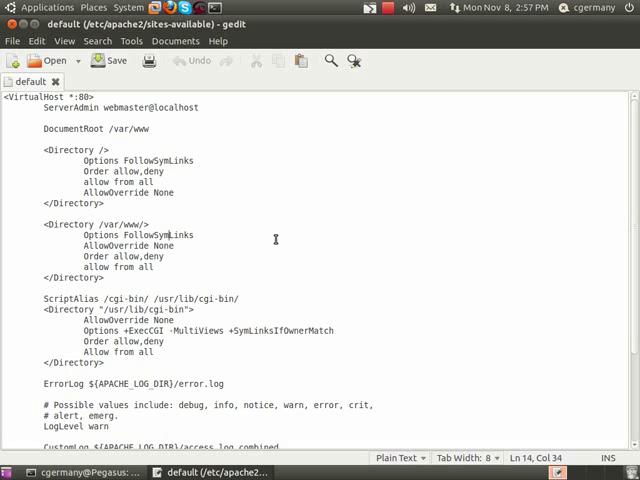
pyautogui.write('Inde')
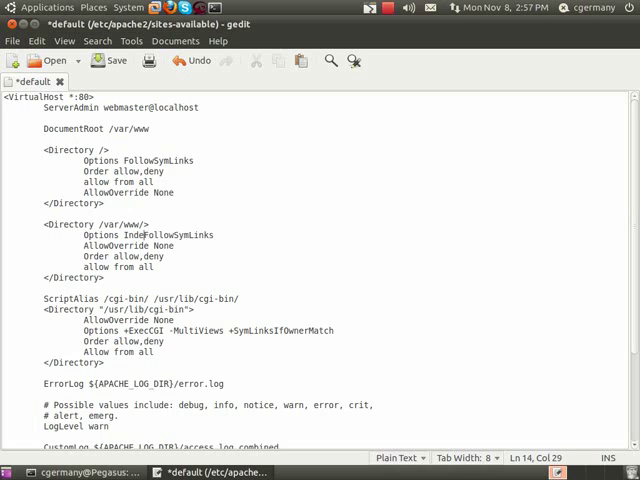
pyautogui.write('xes')
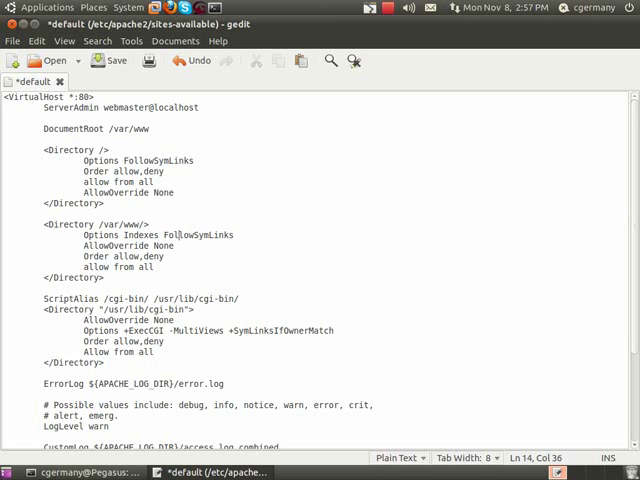
pyautogui.write('Multi')
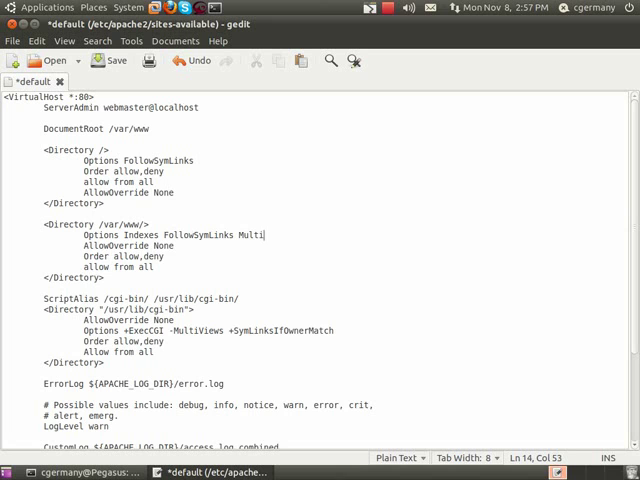
pyautogui.write('Views')
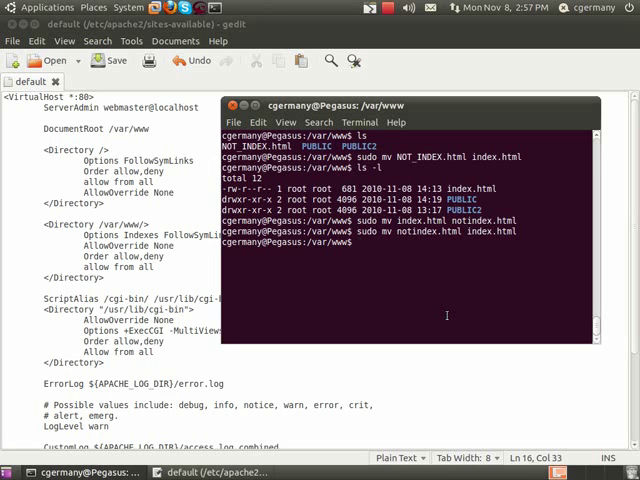
# - Restart Apache with sudo /etc/init.d/apache2 restart, then rename index.html to notindex.html
pyautogui.write('sudo')
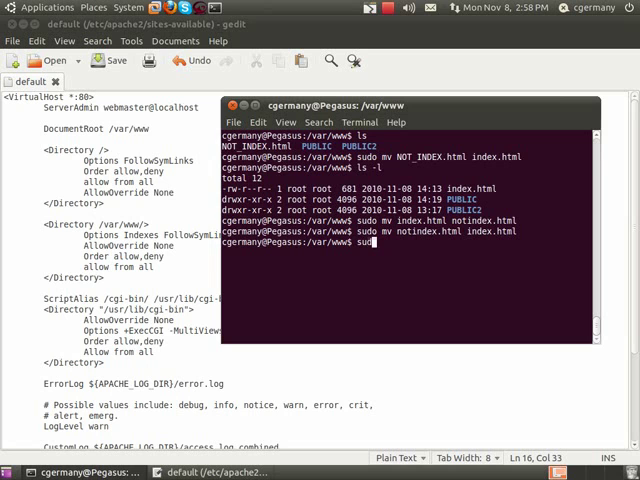
pyautogui.write('/etc/')
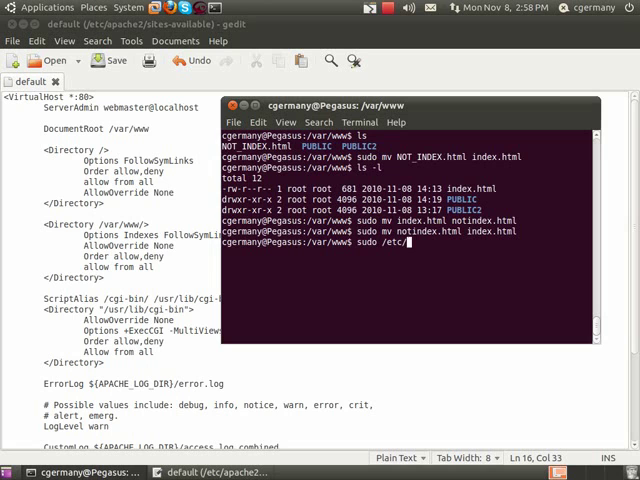
pyautogui.write('init.d/')
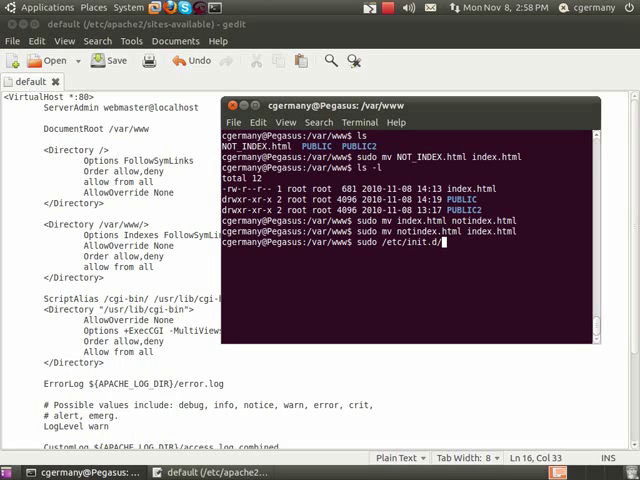
pyautogui.write('apache2')
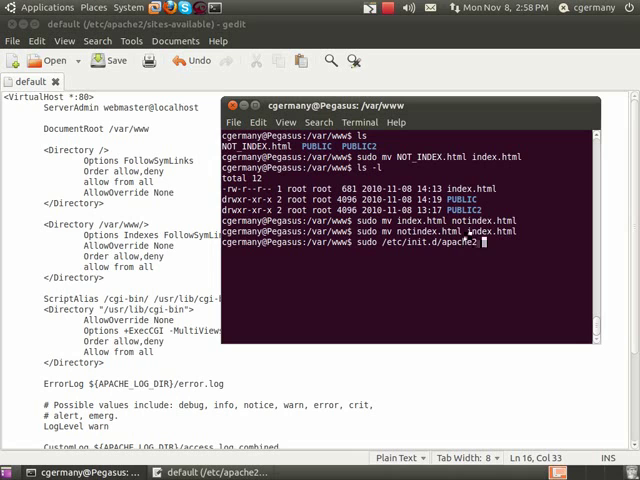
pyautogui.write('rest')
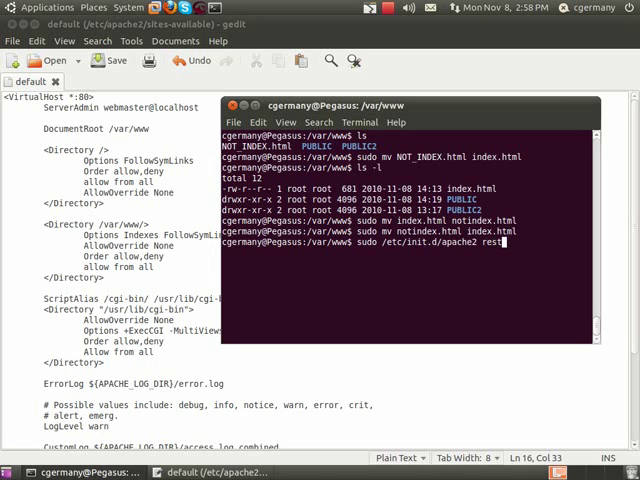
pyautogui.press('Return')
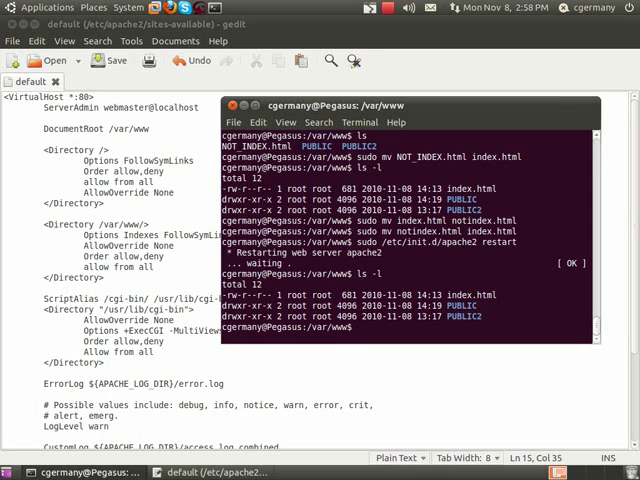
pyautogui.write('sudo mv index')
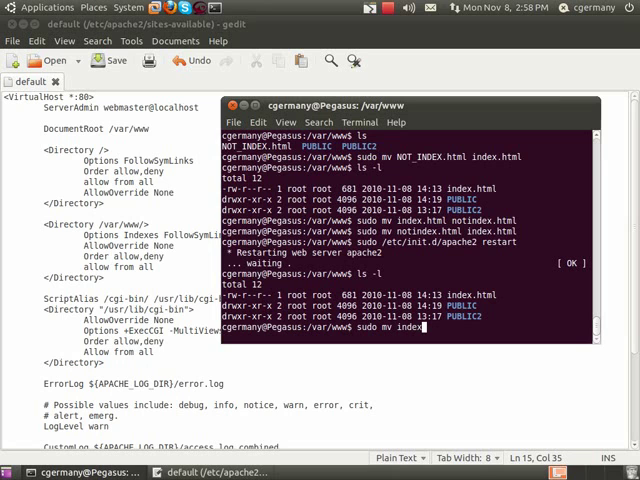
pyautogui.write('.html no')
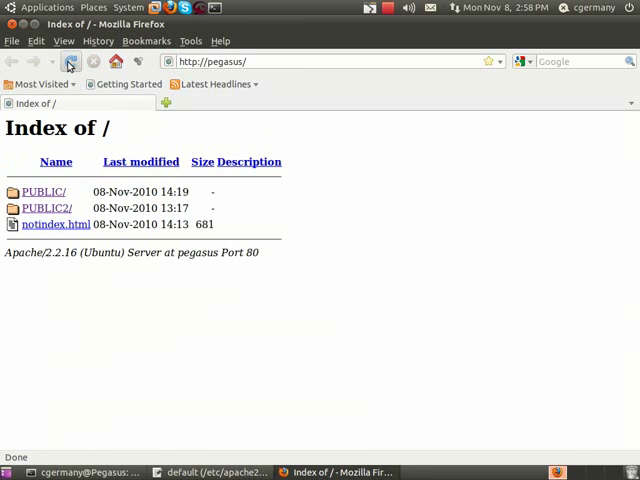
pyautogui.moveTo(54, 224)
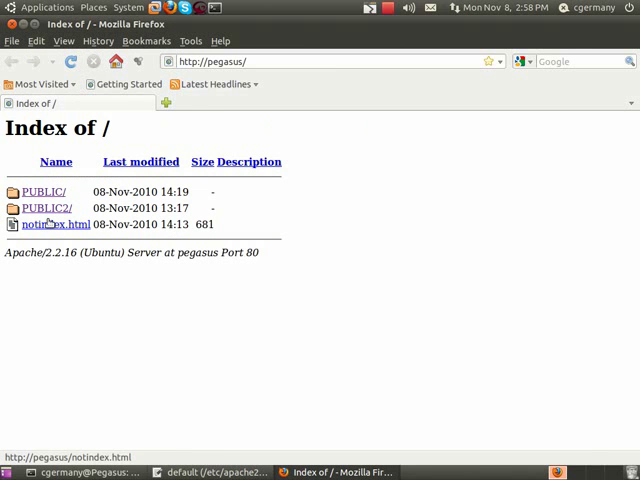
# - Visit the PUBLIC folder listing and the notindex.html welcome page, then return
pyautogui.click(43, 191)
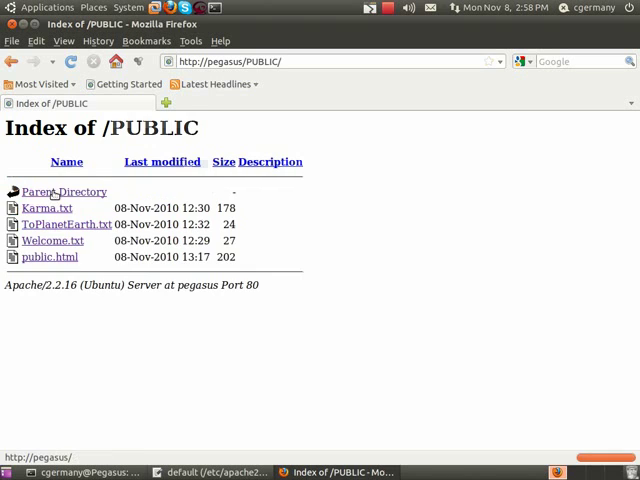
pyautogui.click(46, 191)
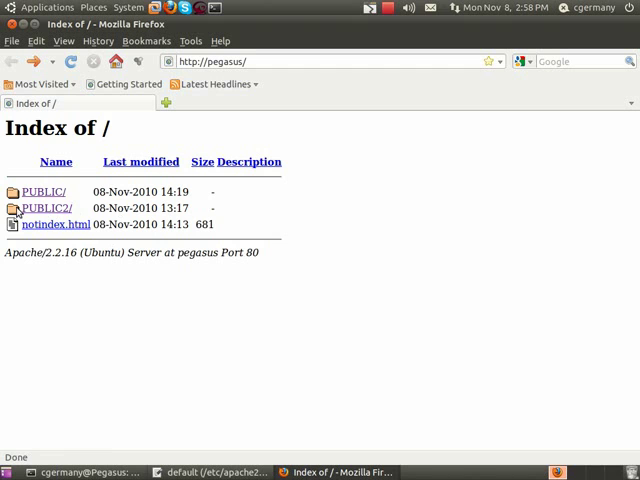
pyautogui.moveTo(55, 203)
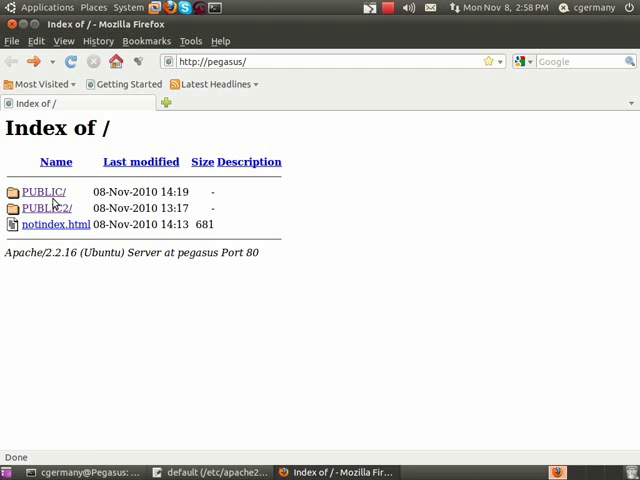
pyautogui.moveTo(55, 224)
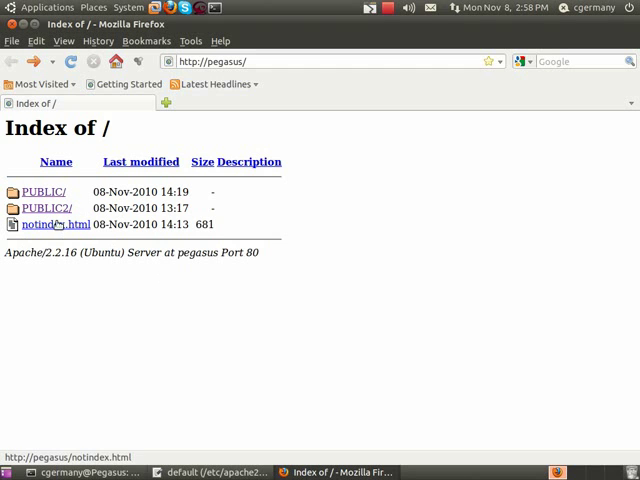
pyautogui.click(50, 224)
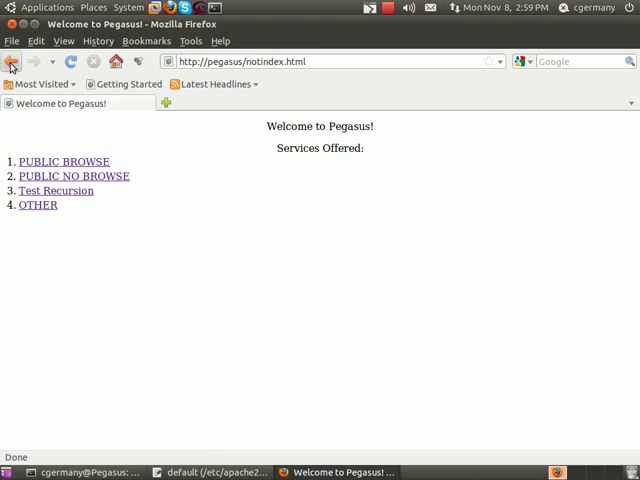
pyautogui.click(13, 61)
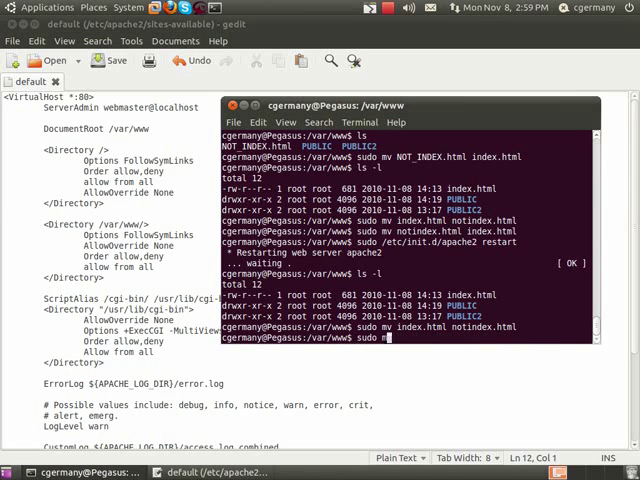
pyautogui.write('sudo /etc/init.d/apache2 restart')
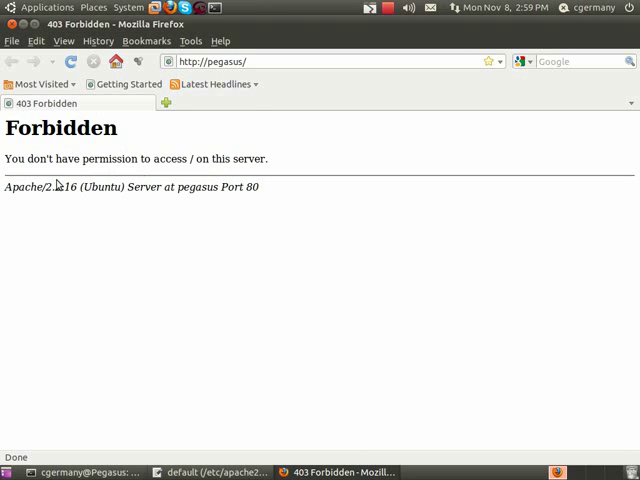
pyautogui.click(273, 61)
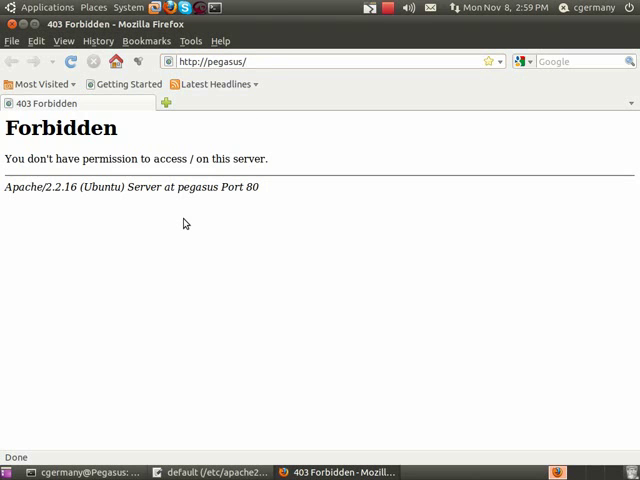
pyautogui.moveTo(10, 27)
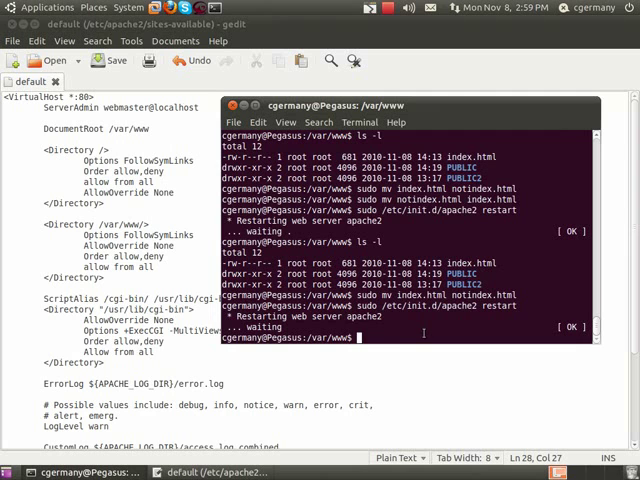
# - Run sudo mv notindex.html index.html to restore the web root's index page
pyautogui.write('sudo mv')
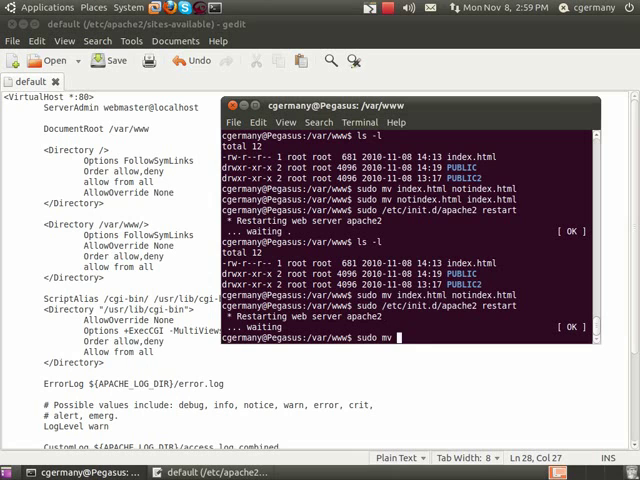
pyautogui.write('notindex.htm')
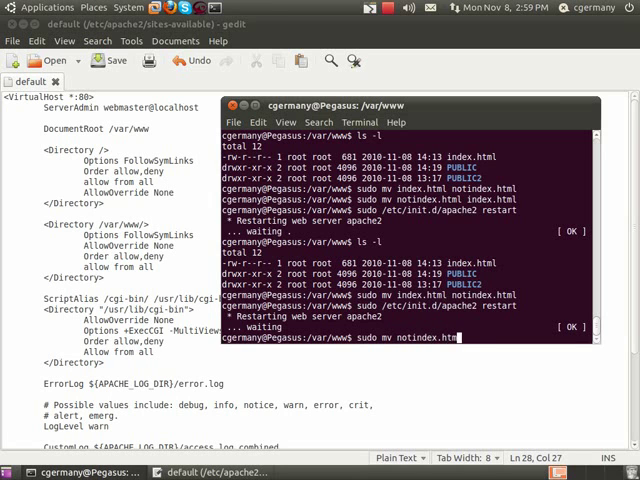
pyautogui.write('l')
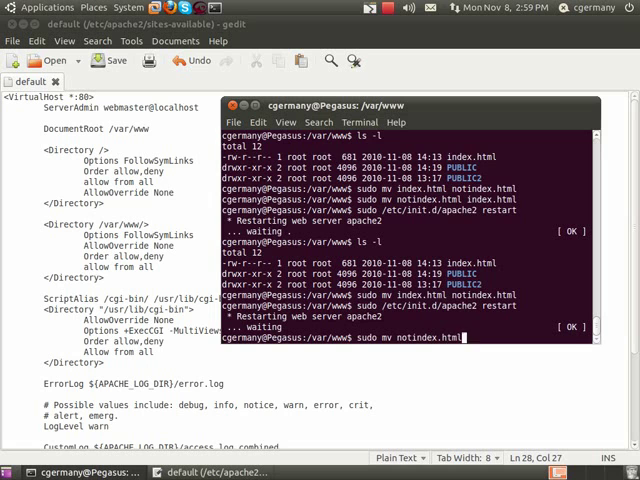
pyautogui.press('Return')
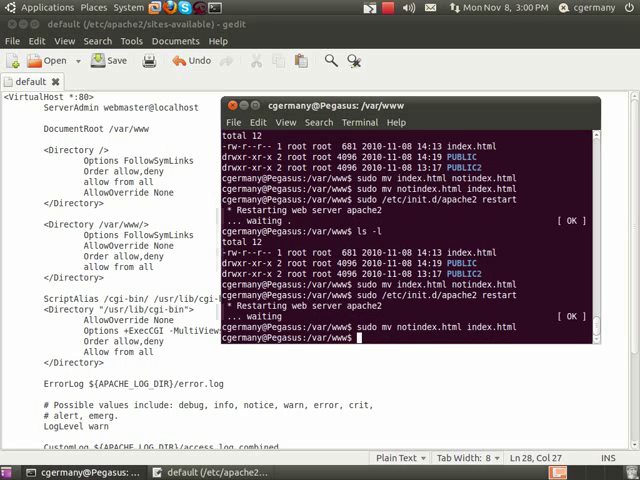
pyautogui.press('Return')
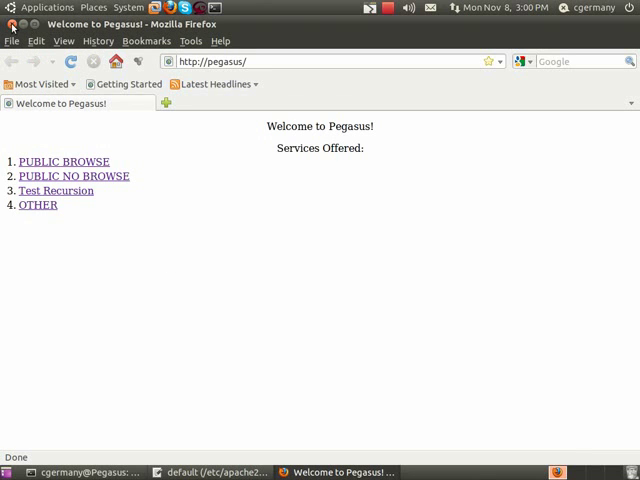
pyautogui.moveTo(56, 112)
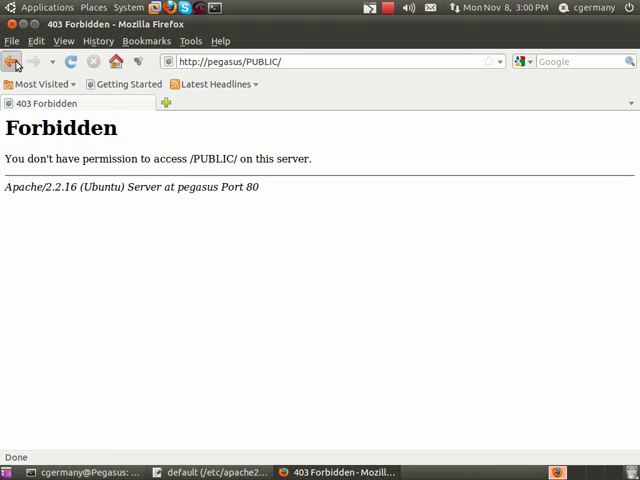
# - Go back from the forbidden /PUBLIC/ page to the Welcome to Pegasus page
pyautogui.click(16, 61)
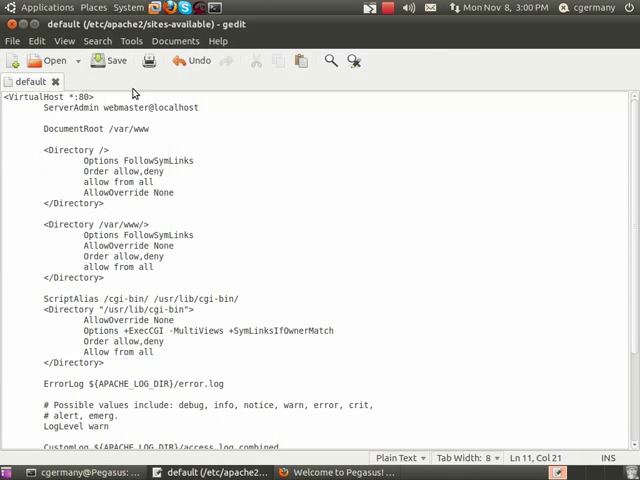
# - Open /var/www/index.html in gedit beside the default site config
pyautogui.click(28, 61)
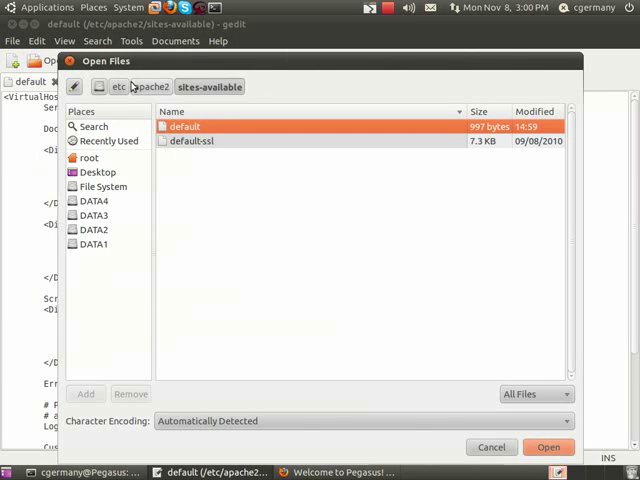
pyautogui.click(105, 186)
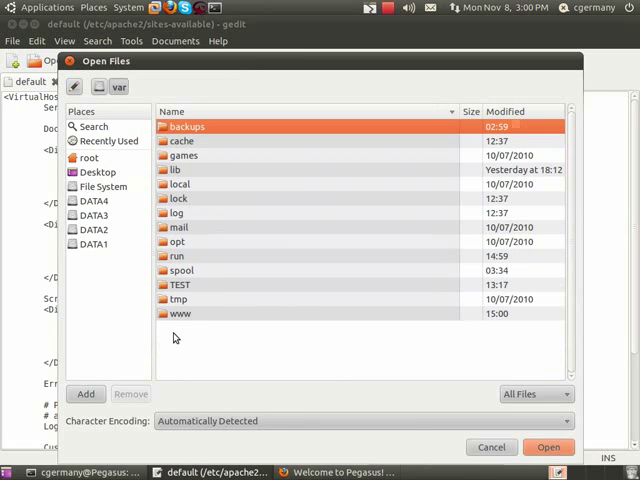
pyautogui.doubleClick(180, 313)
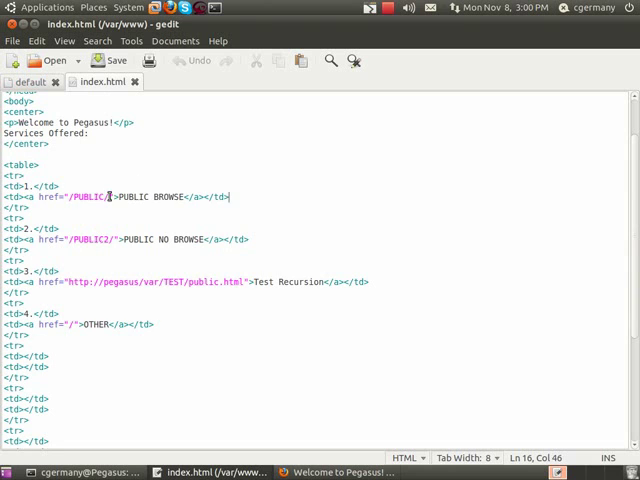
pyautogui.moveTo(73, 196); pyautogui.dragTo(113, 196)
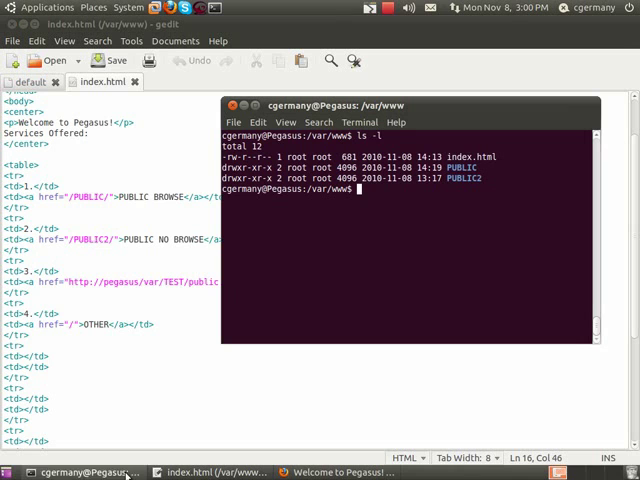
pyautogui.write('cl')
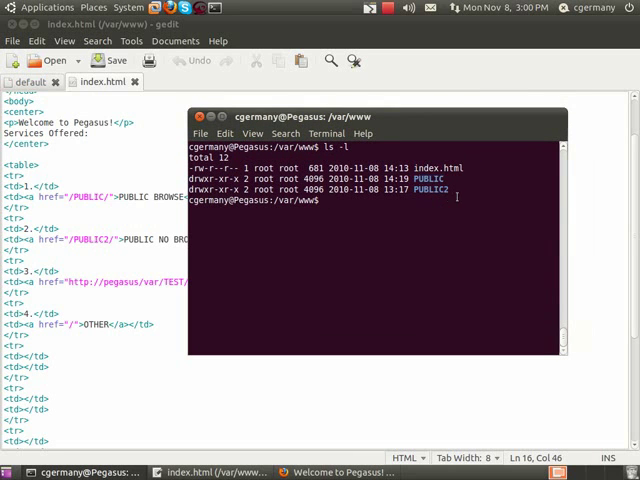
pyautogui.write('cd PUBLIC')
pyautogui.write('ls')
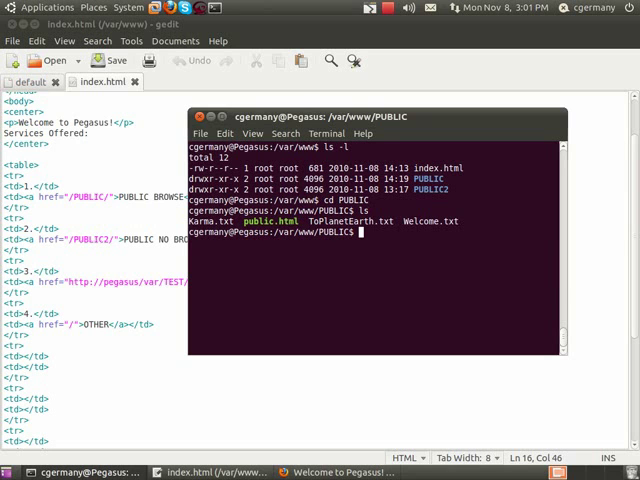
pyautogui.write('cd ..')
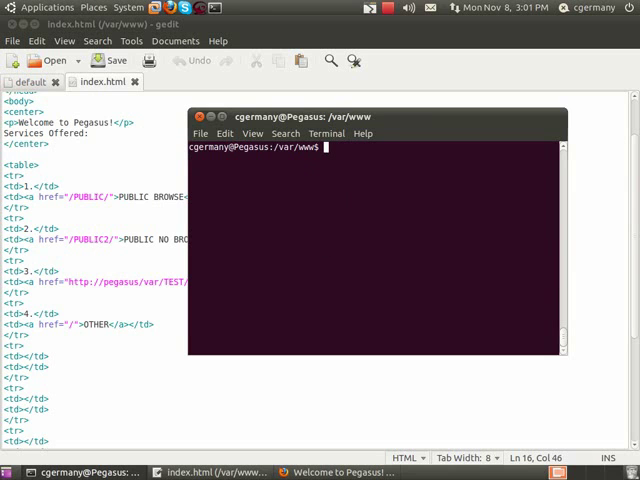
pyautogui.write('ls -l')
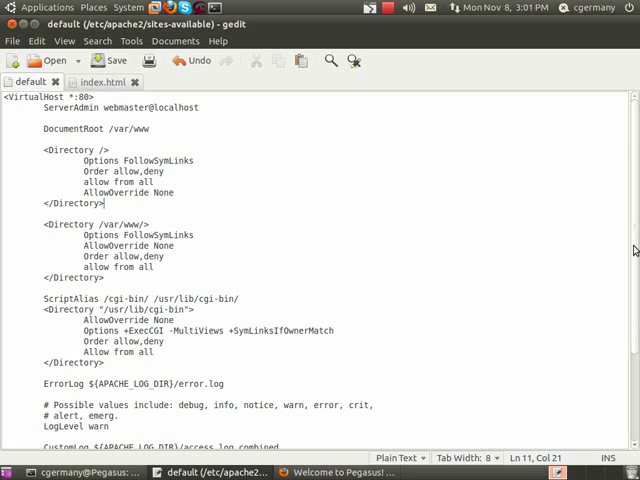
pyautogui.doubleClick(118, 128)
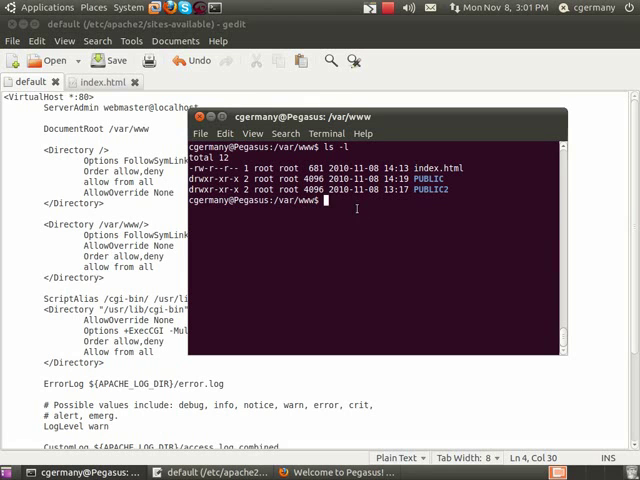
pyautogui.doubleClick(420, 178)
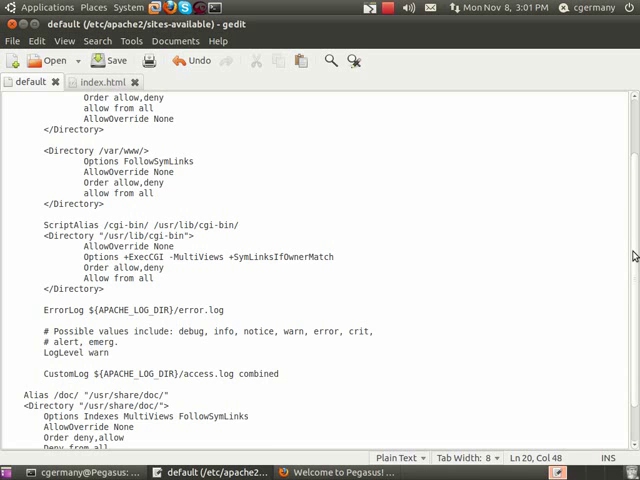
pyautogui.scroll(3)
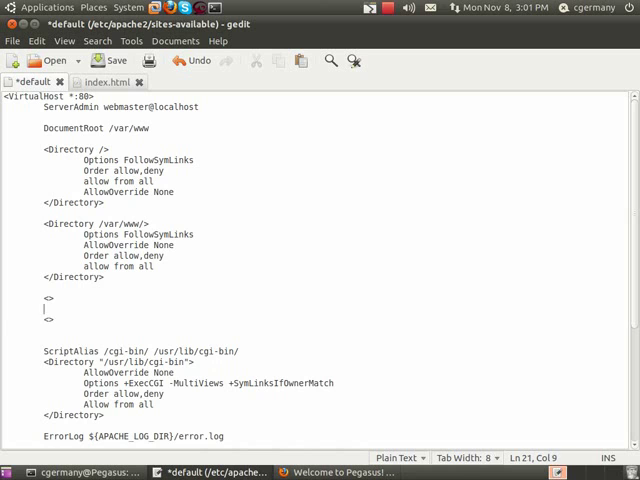
# - Add a <Directory /var/www/PUBLIC/> … </Directory> block with a blank line inside
pyautogui.write('</Direc')
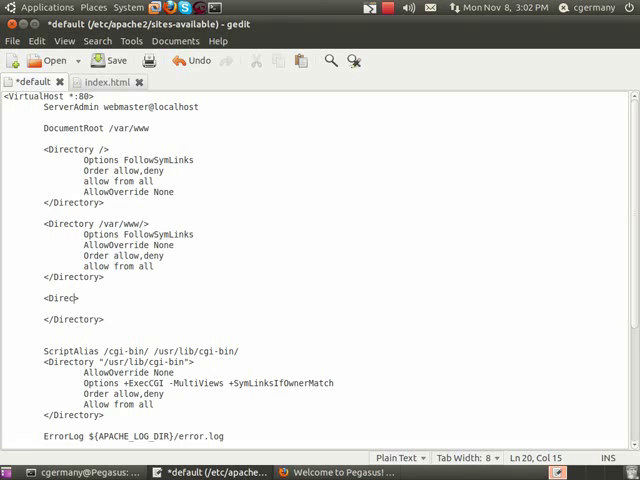
pyautogui.write('tory>')
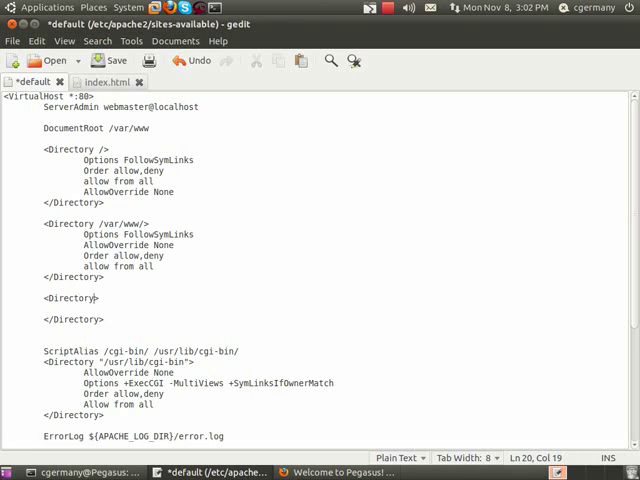
pyautogui.write('/va')
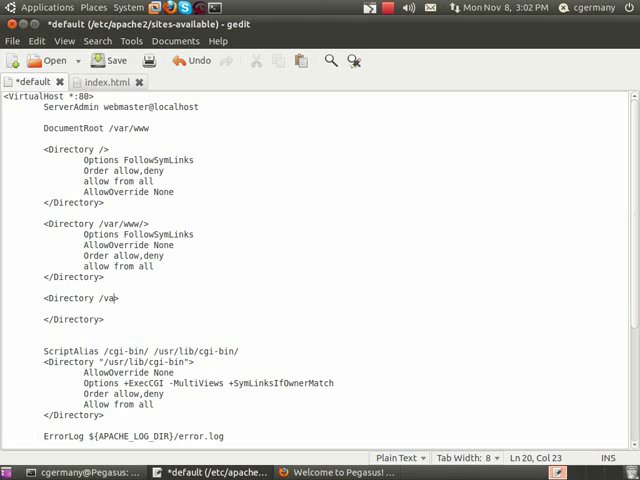
pyautogui.write('r/')
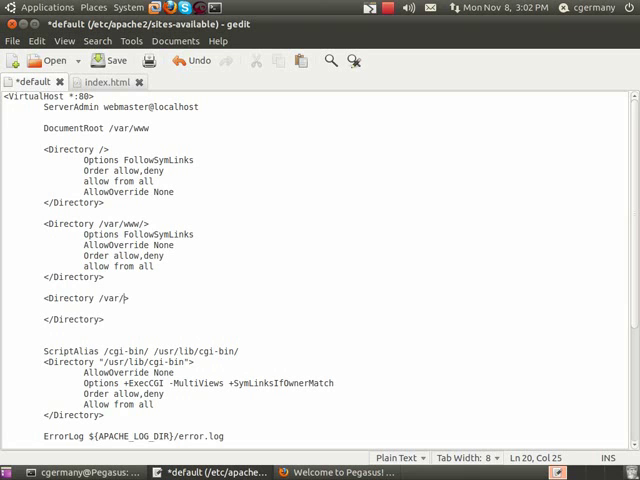
pyautogui.write('www/PUBLI')
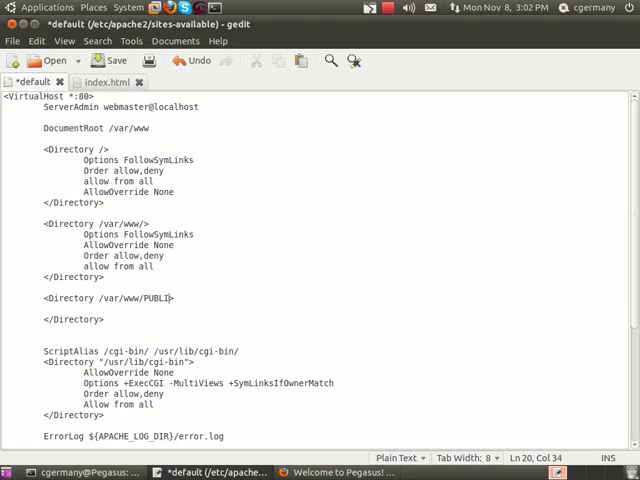
pyautogui.write('C')
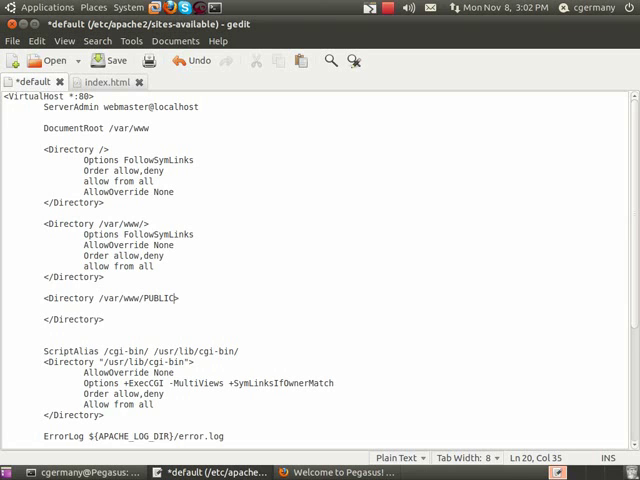
pyautogui.write('>')
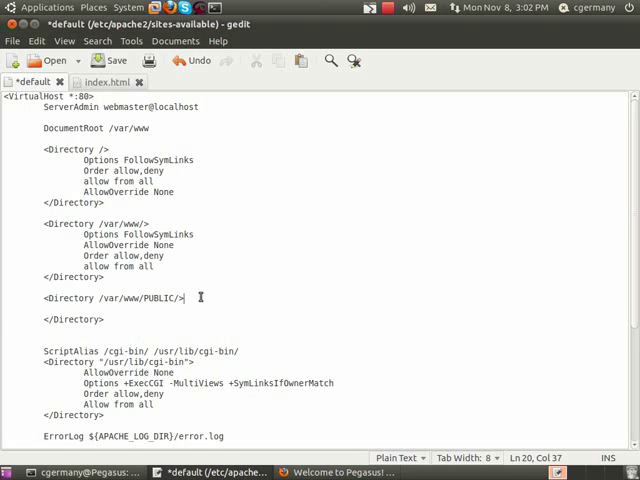
pyautogui.press('Return')
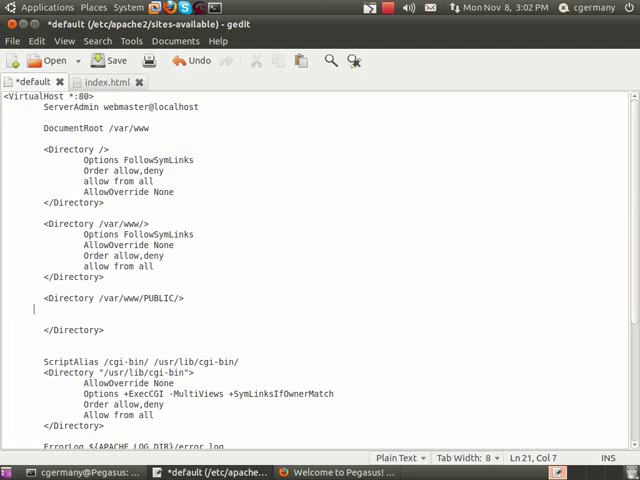
# - Type Options INdexed FollowSymLinks MultiViews, Order allow,deny and Allow from All inside the block
pyautogui.write('Options I')
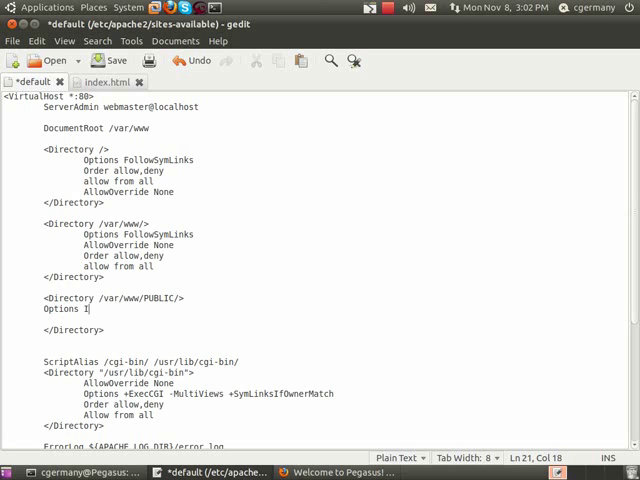
pyautogui.write('Ndexed FollowSymLinks MultiViews')
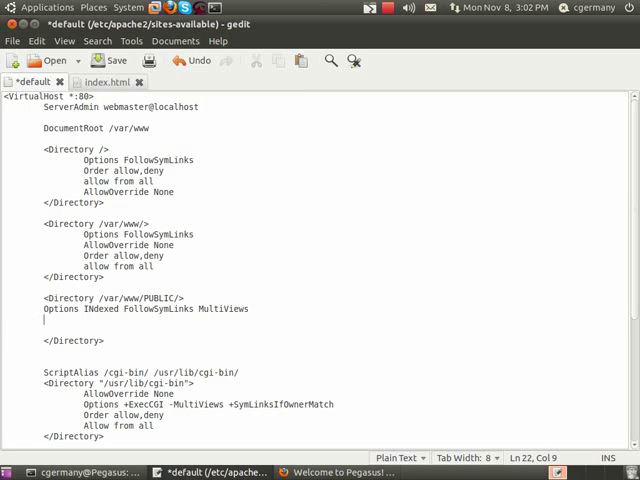
pyautogui.write('Order')
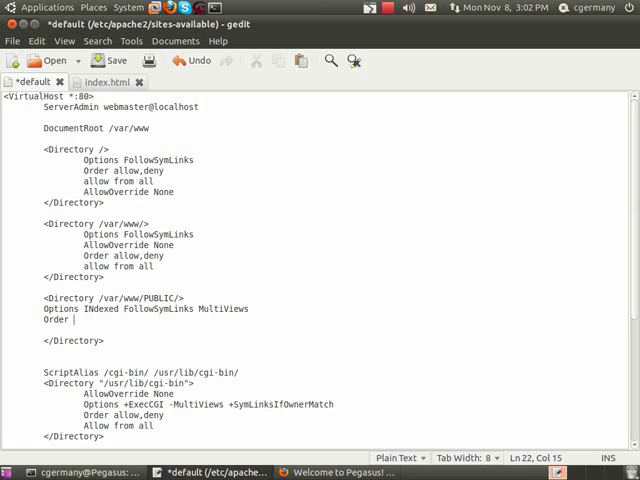
pyautogui.write('allow, deny')
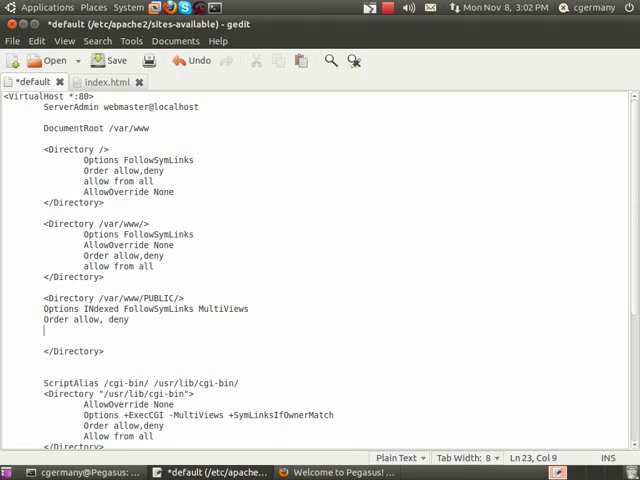
pyautogui.write('Allow from')
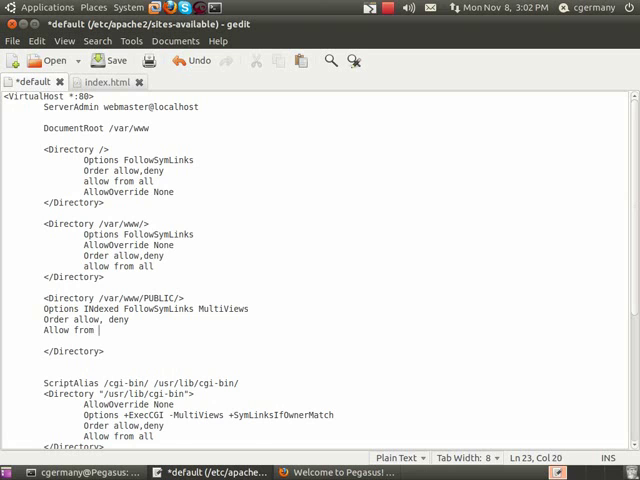
pyautogui.write('All')
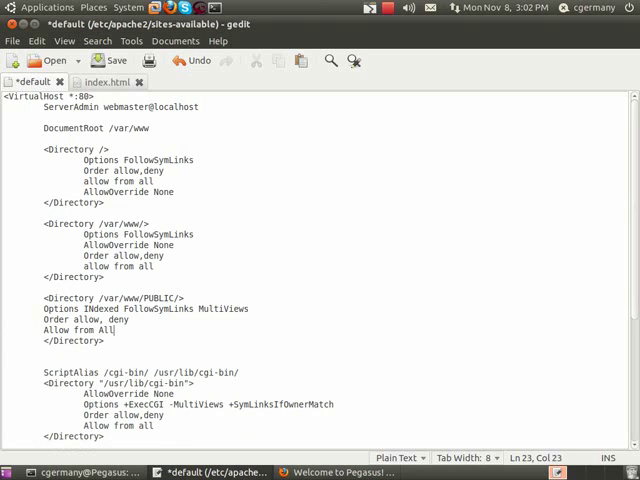
pyautogui.moveTo(282, 288)
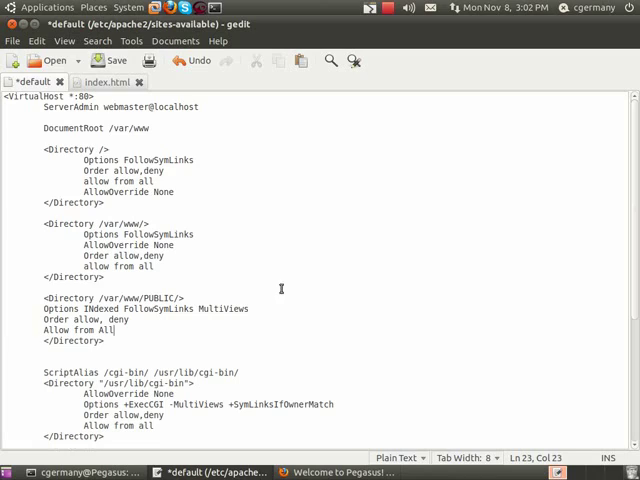